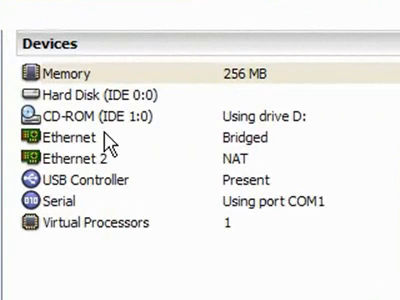
mouse_move(144, 152)
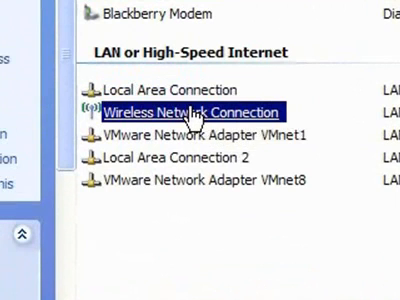
mouse_move(200, 112)
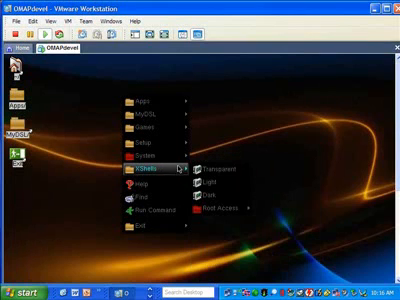
mouse_move(228, 196)
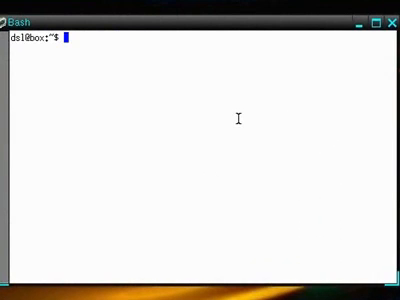
Step: Enter the command vi .xinitrc at the DSL terminal prompt
text(vi)
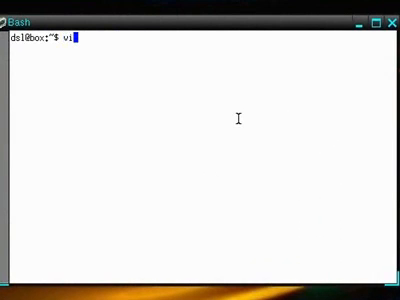
text(.)
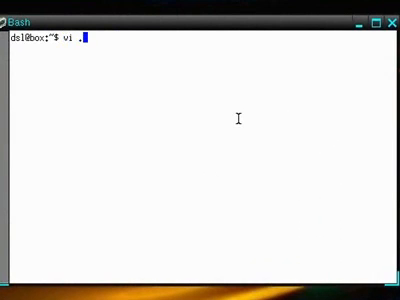
text(xinitrc)
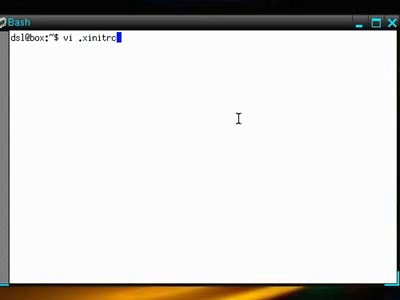
Step: Edit .xinitrc in vi and insert the line xset b 0 to silence the beep
key(Return)
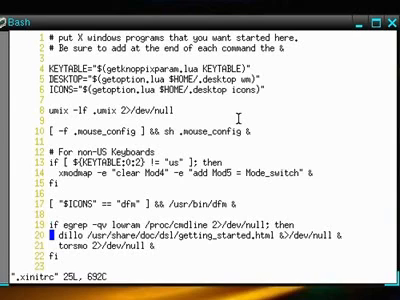
key(i)
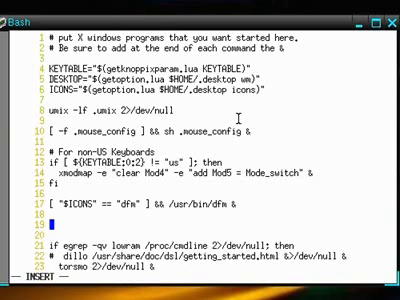
text(xset b)
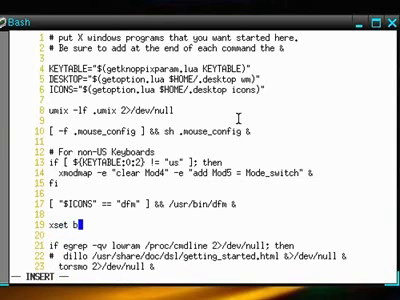
text(0)
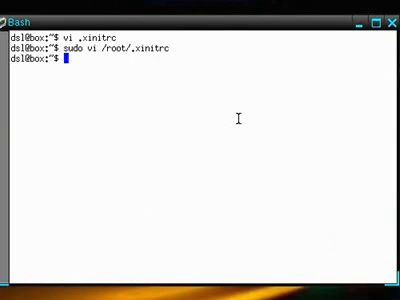
Step: Edit /etc/inputrc as root with sudo vi and add set bell-style none
text(sudo vi)
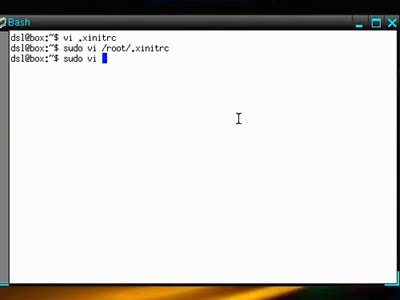
text(/etc/)
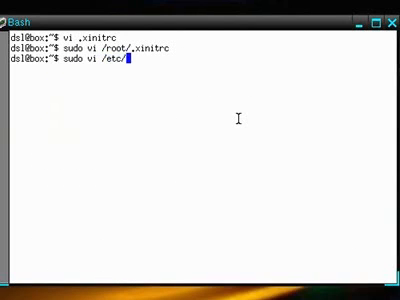
text(inputr)
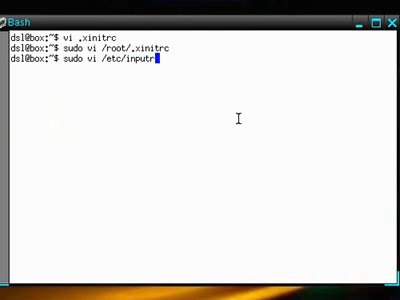
key(Return)
text(set be)
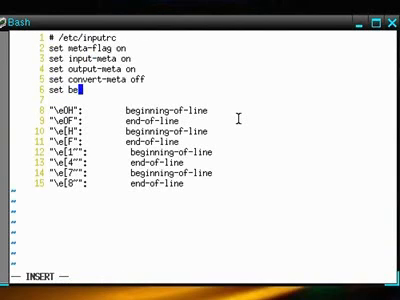
text(ll-sy)
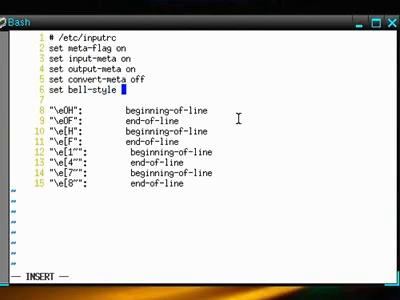
text(none)
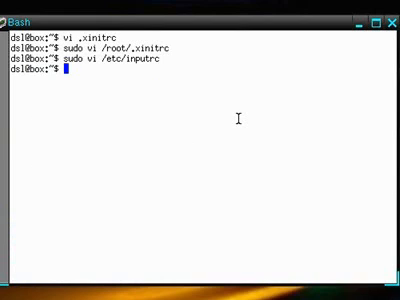
Step: Abandon a half-typed vi command and list the /etc/rc*.d startup directories
text(vi)
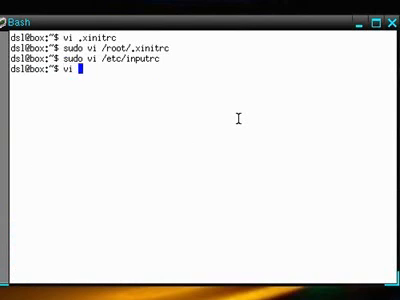
text(/etc)
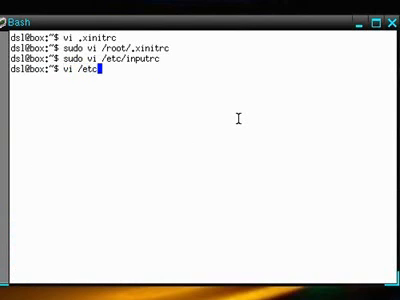
key(ctrl+c)
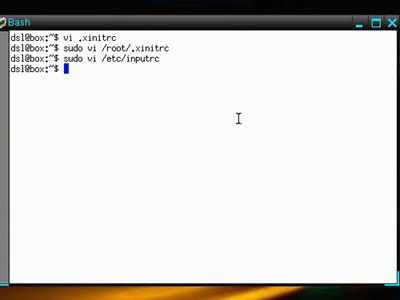
text(ls /et)
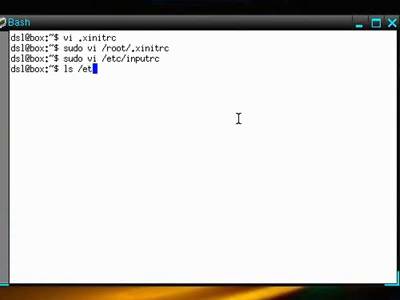
text(/rc)
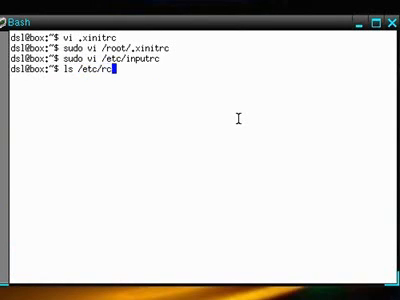
key(Return)
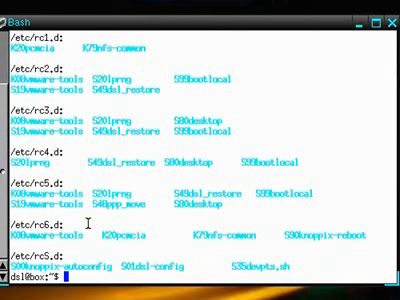
Step: Enter sudo vi /etc/rc5.d/S01dsl-config to edit the startup script as root
text(vi)
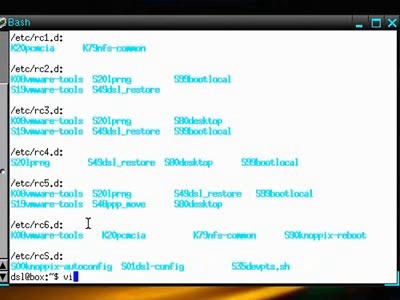
text(sudo vi)
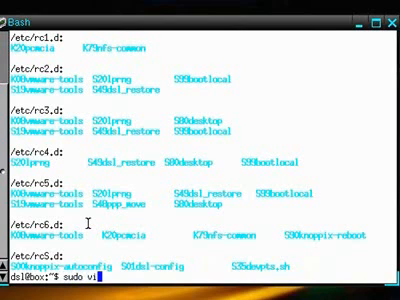
text(/etc/)
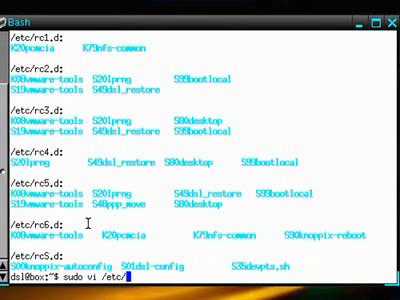
text(rc5.d/)
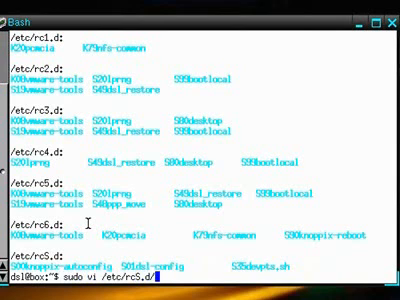
text(S01dsl-config)
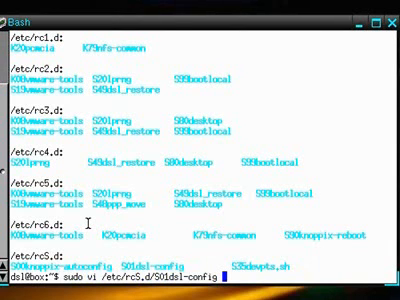
Step: Insert modprobe -r pcspkr on new lines after sync in S01dsl-config
key(Return)
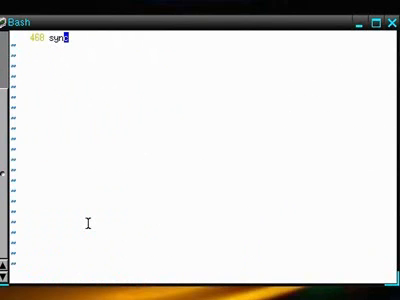
key(i)
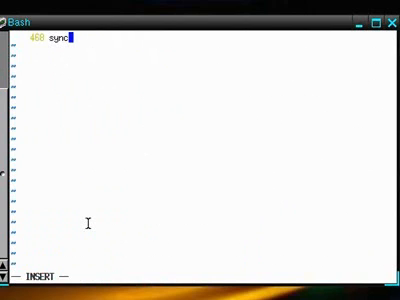
key(Return)
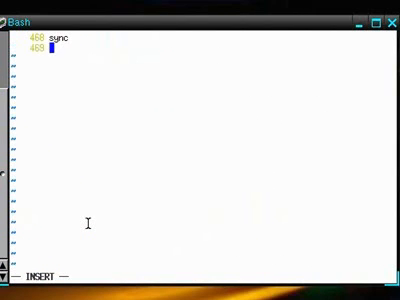
key(Return)
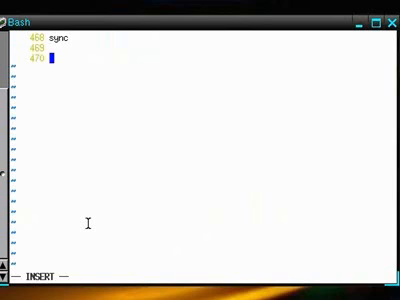
text(modprobe)
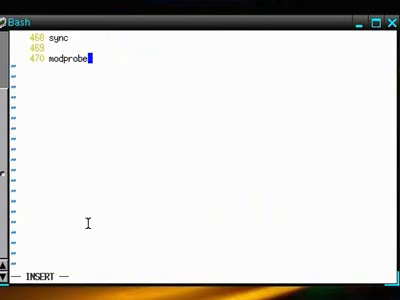
text(-r)
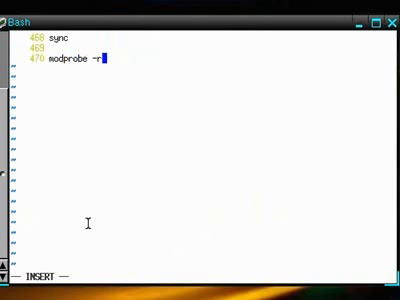
text(pc)
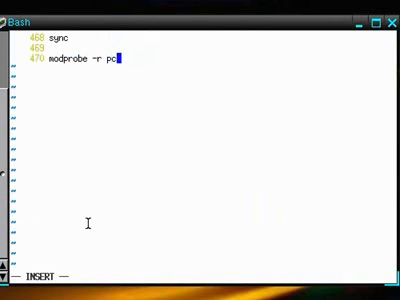
text(spkr)
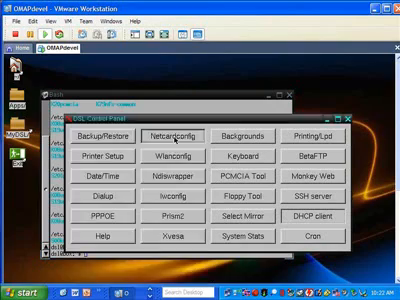
Step: In Netcardconfig give eth0 the static address 192.168.10.2
click(178, 136)
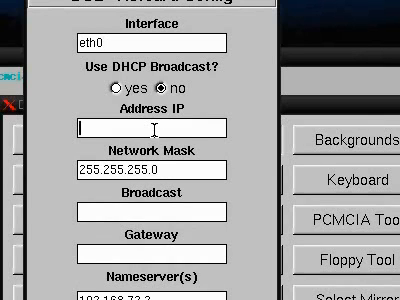
text(192.168.10.)
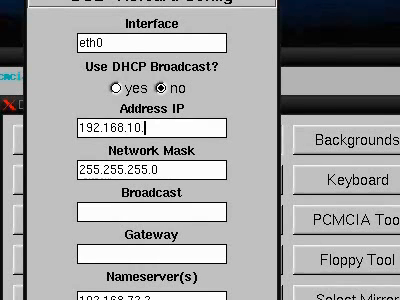
text(2)
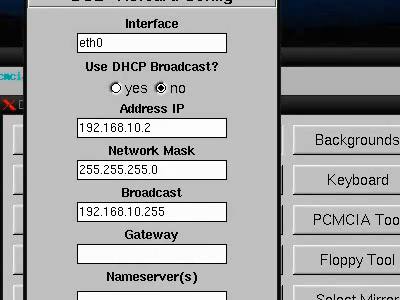
mouse_move(152, 36)
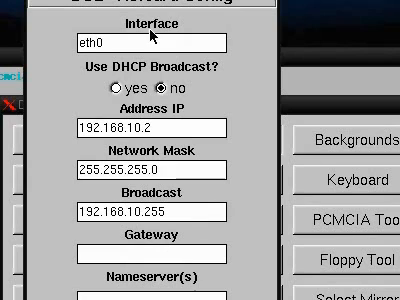
Step: Switch the interface to eth1 and set it to obtain its address by DHCP
key(BackSpace)
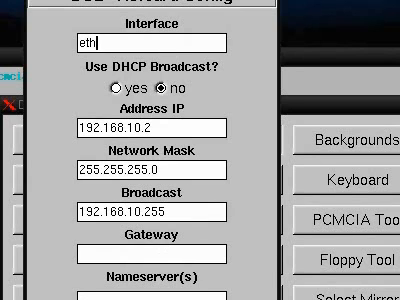
text(1)
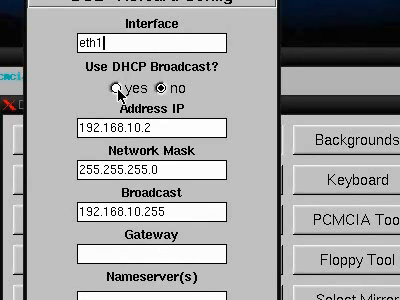
click(110, 88)
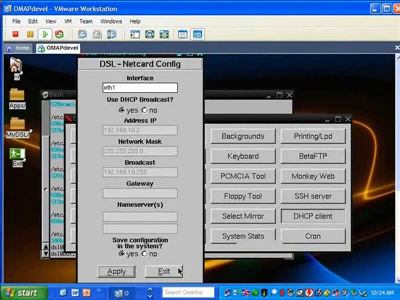
Step: Apply the eth1 settings, then cat /opt/bootlocal.sh and /opt/eth0.sh to view the static setup
click(164, 272)
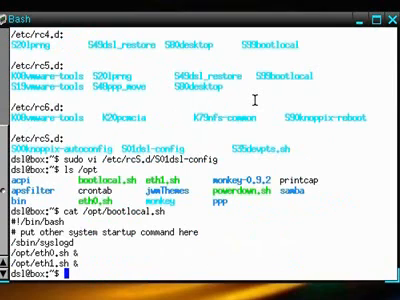
text(cat /opt/eth0)
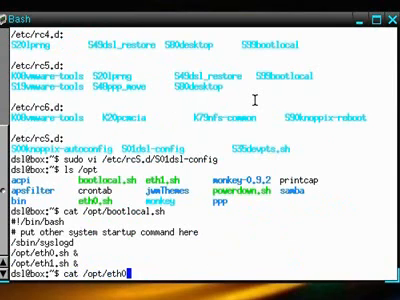
key(Return)
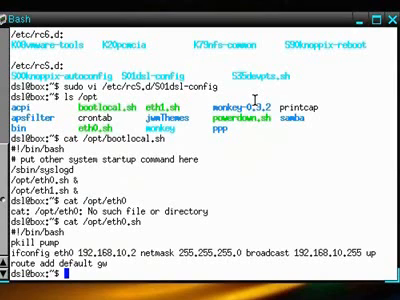
text(cat /opt/eth0.sh)
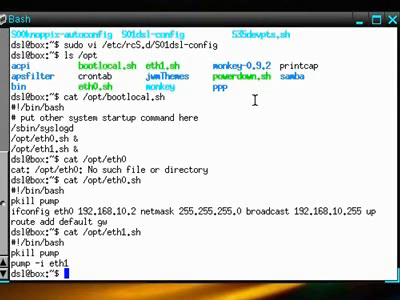
Step: Run sudo /opt/eth0.sh, which fails with a route usage error
text(s)
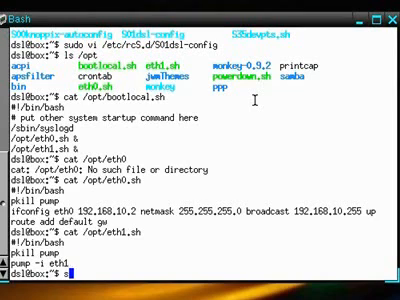
text(udo /opt/eth0)
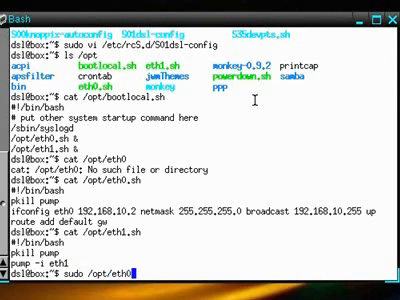
text(.sh)
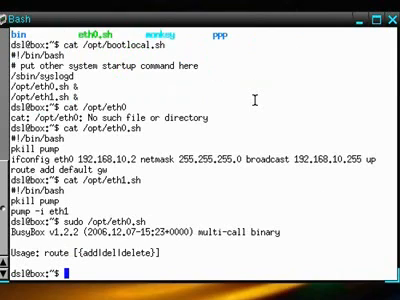
Step: Edit /opt/eth0.sh with sudo vi and complete the route add default gw line
text(vi)
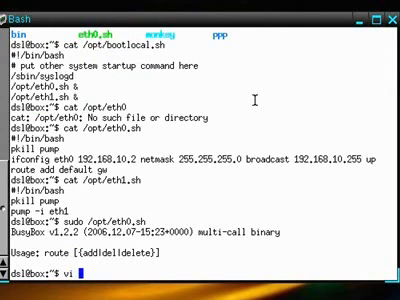
text(sudo)
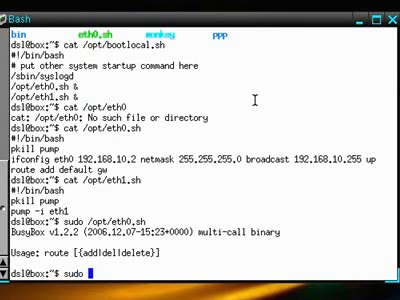
text(vi /e)
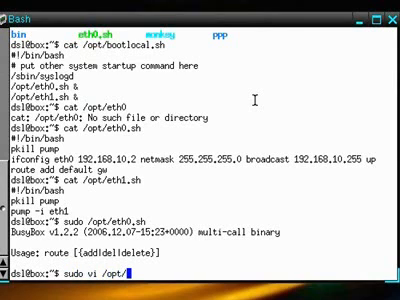
text(eth0)
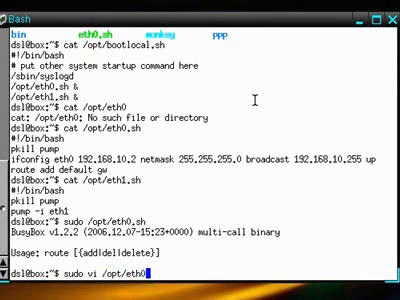
key(Return)
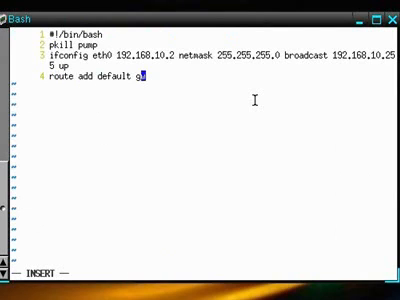
text(w)
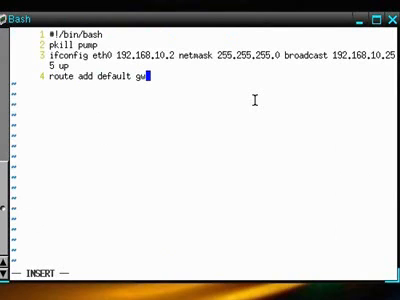
key(BackSpace)
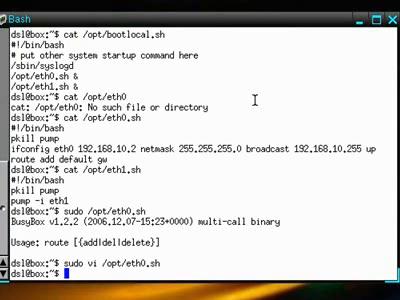
Step: Run the /opt network scripts with sudo and list eth0, eth1 and loopback with ifconfig
text(sudo /opt/eth0.sh)
text(sudo /opt/eth1.sh)
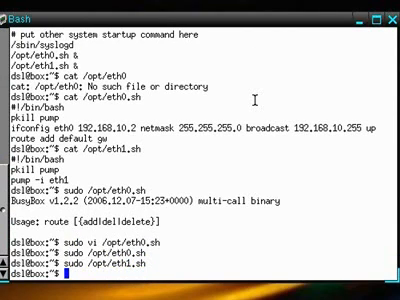
text(ifconfig)
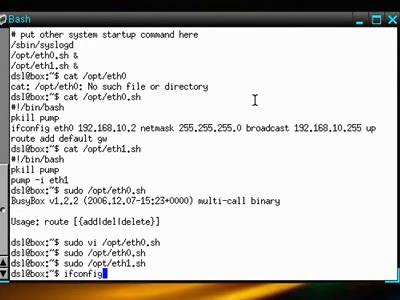
key(Return)
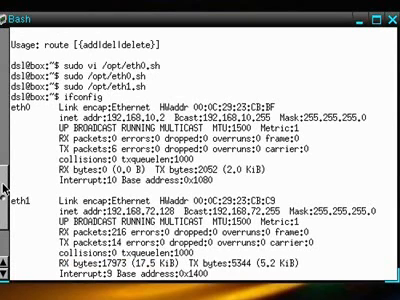
scroll(down, 3)
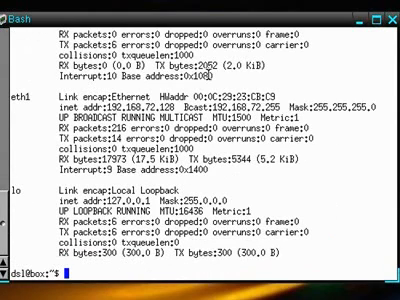
text(ping)
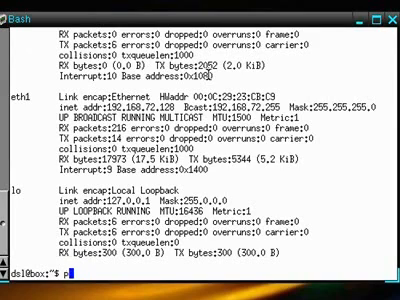
text(udo ping)
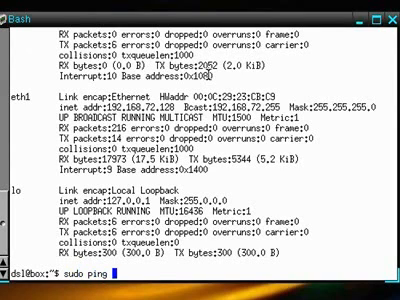
text(www.ti.c)
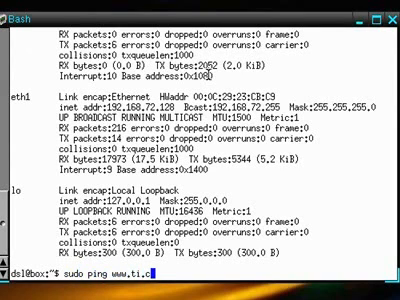
key(Return)
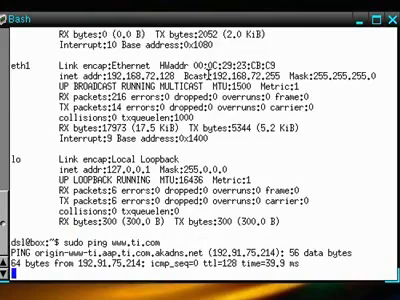
scroll(down, 3)
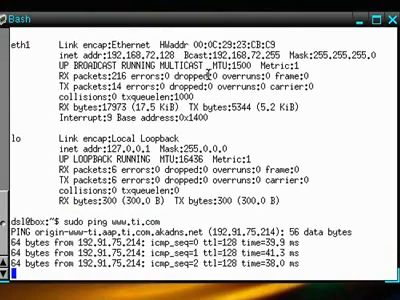